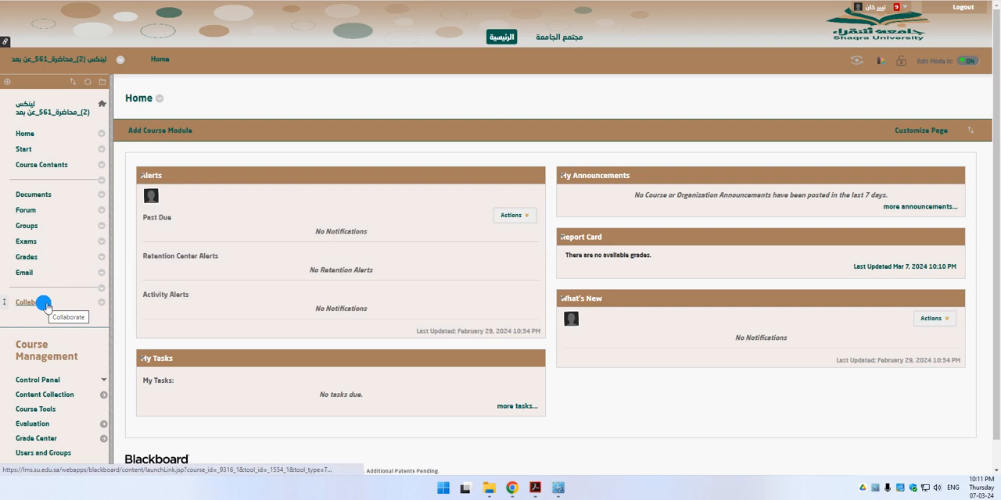
Open the course's Class Collaborate Ultra page from the course menu.
left_click(30, 303)
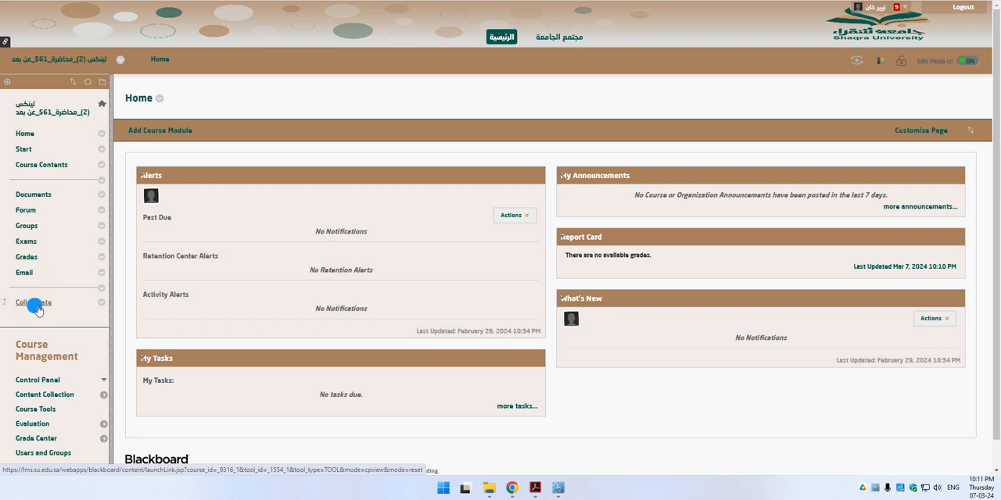
left_click(33, 303)
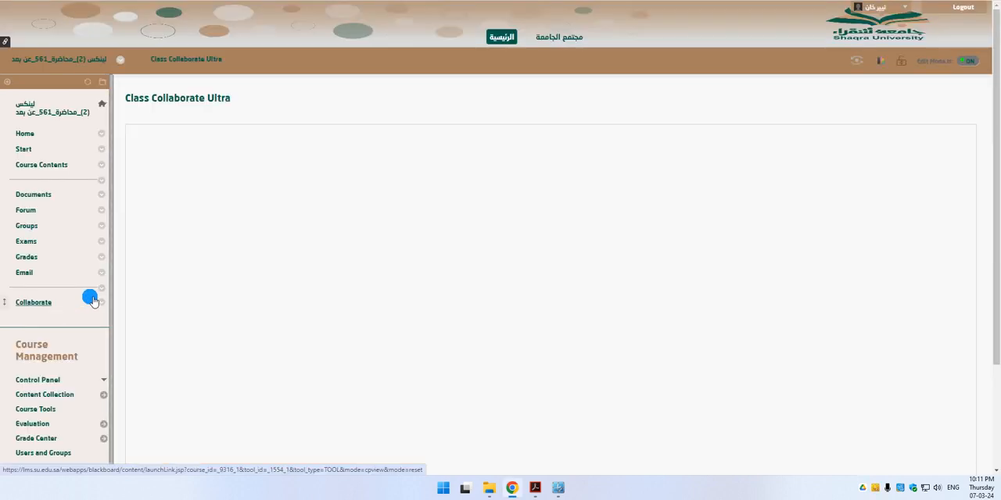
Start a new session and name it 'Lecture # 9'.
left_click(33, 303)
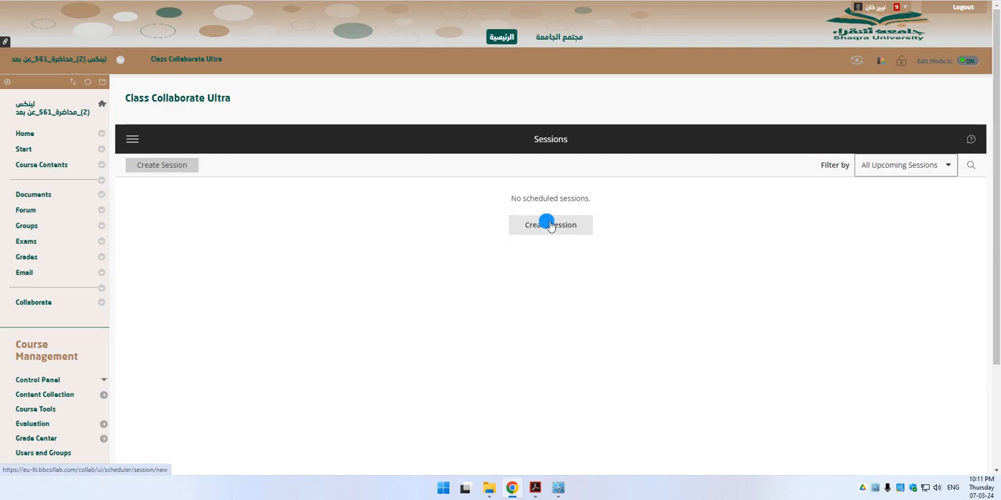
left_click(550, 226)
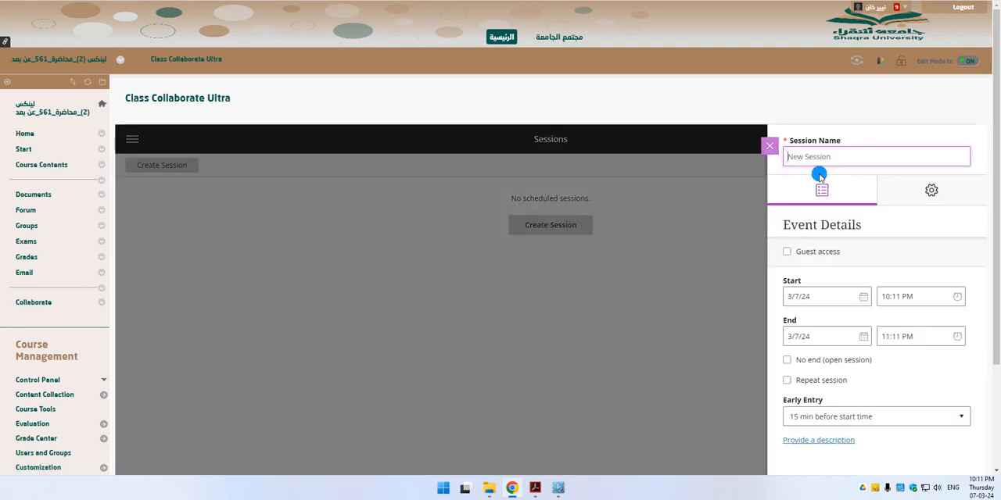
type("Lec u")
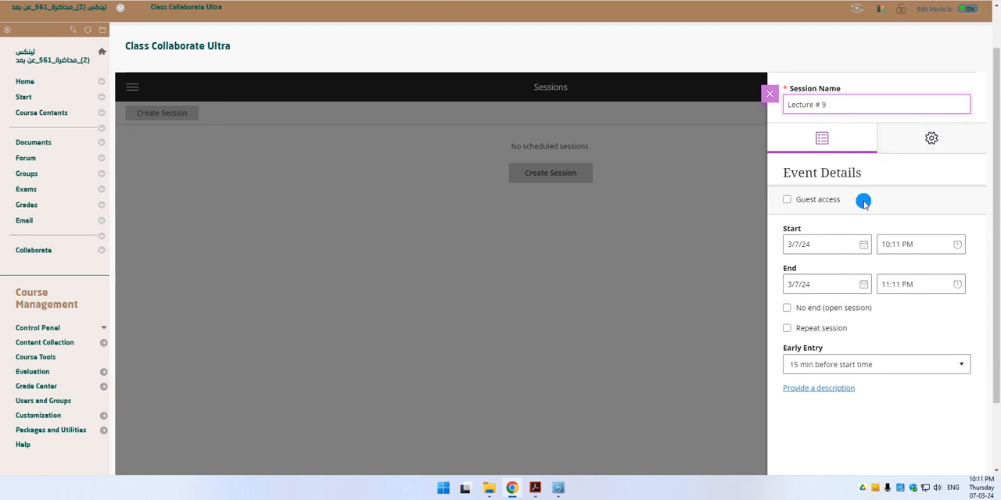
In Session Settings, allow recording downloads and keep chat messages not anonymized.
left_click(930, 137)
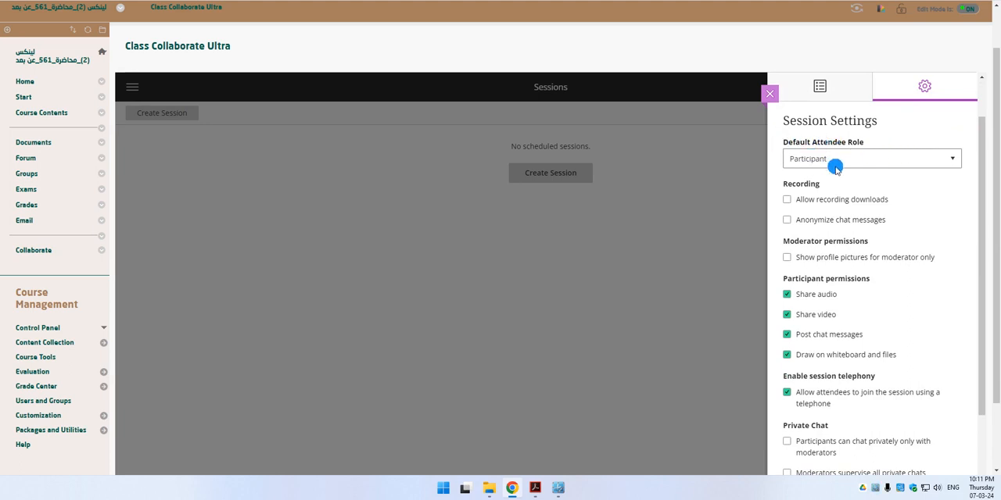
left_click(787, 200)
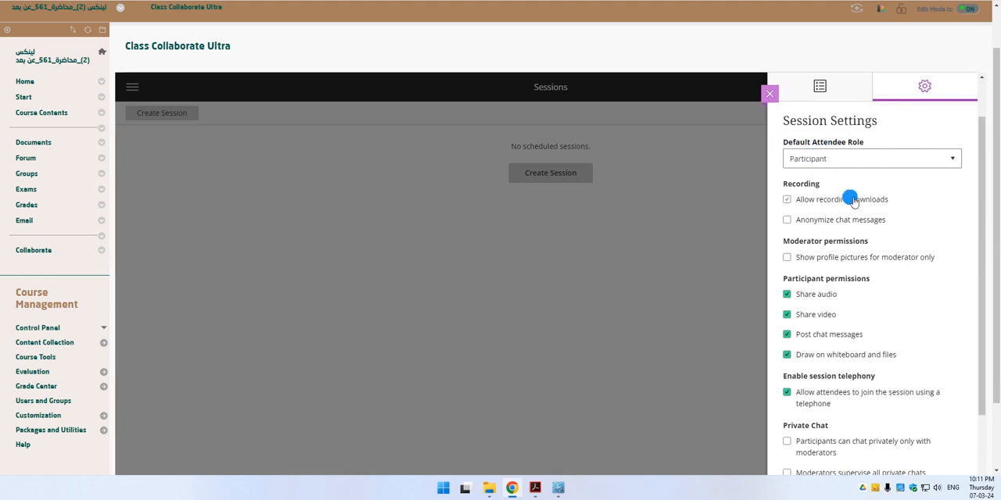
left_click(786, 200)
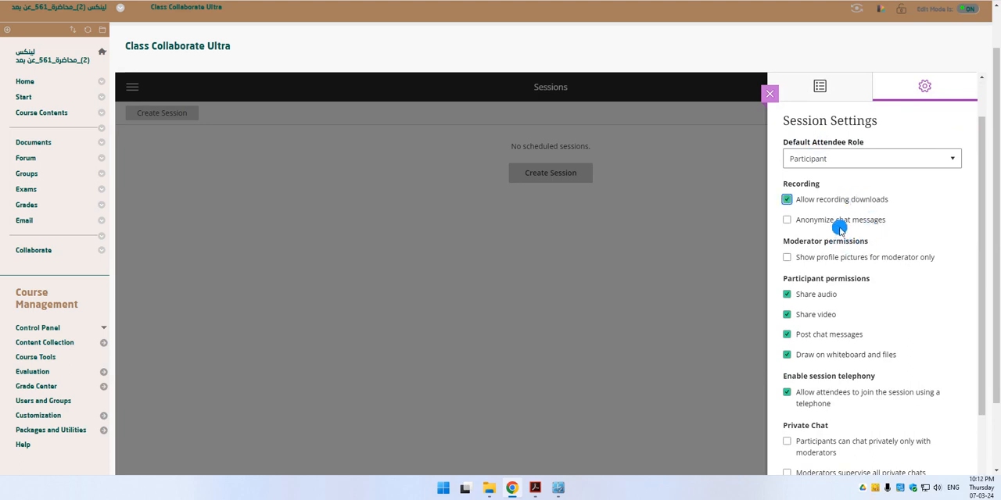
left_click(788, 219)
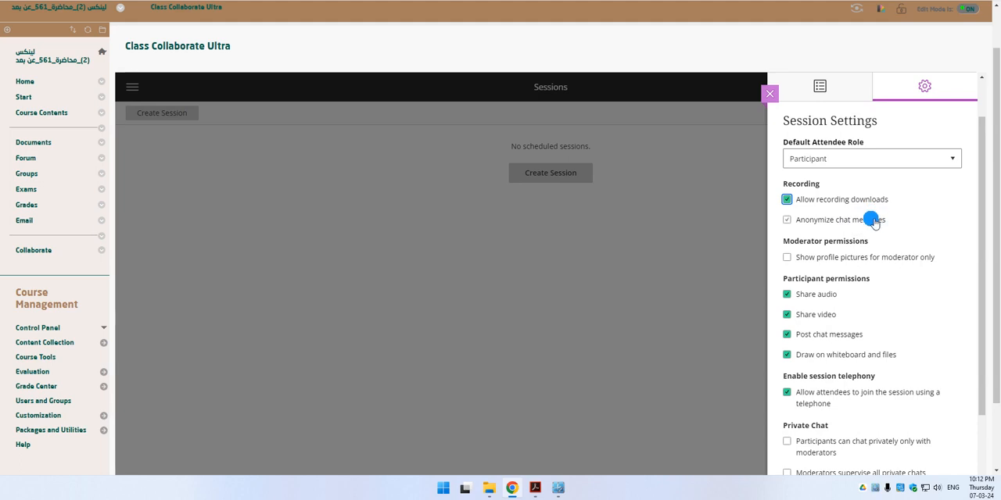
left_click(786, 219)
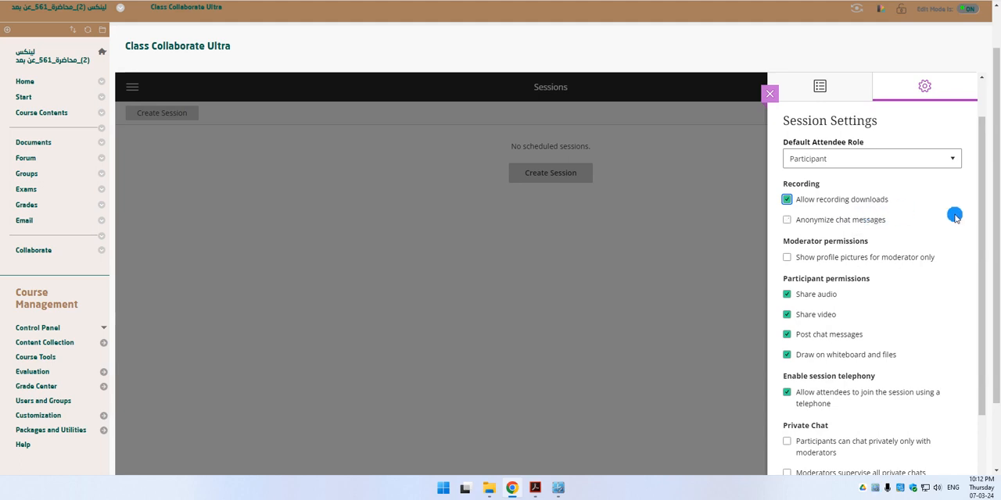
Review the participant permission settings further down the Session Settings panel.
scroll("down", 3)
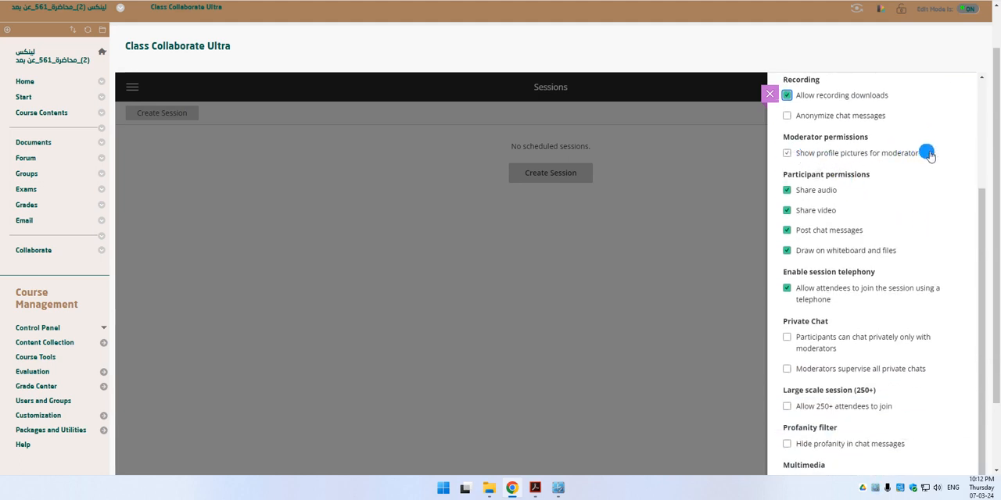
left_click(788, 153)
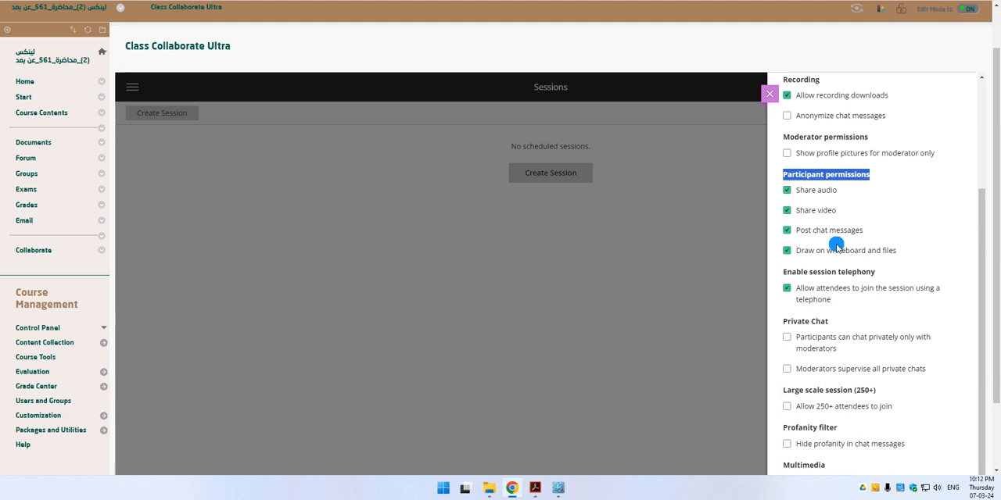
scroll("down", 3)
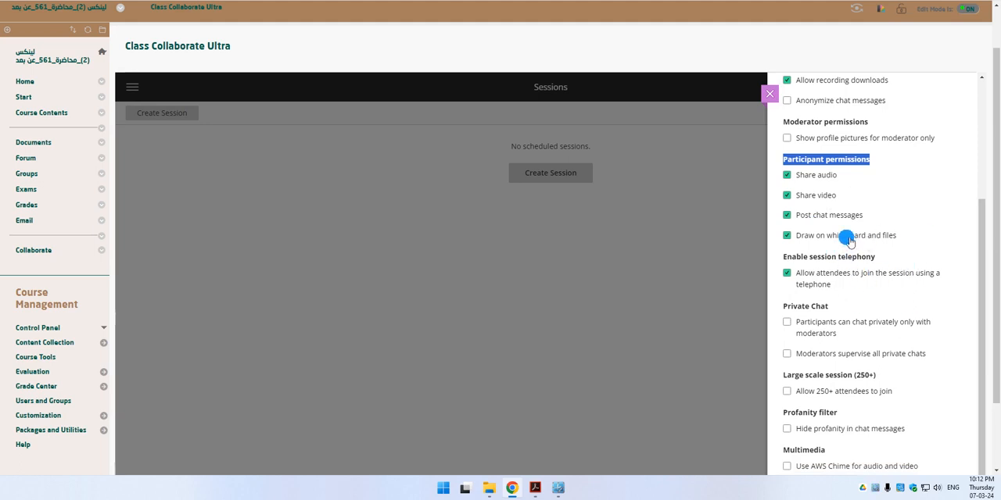
mouse_move(830, 237)
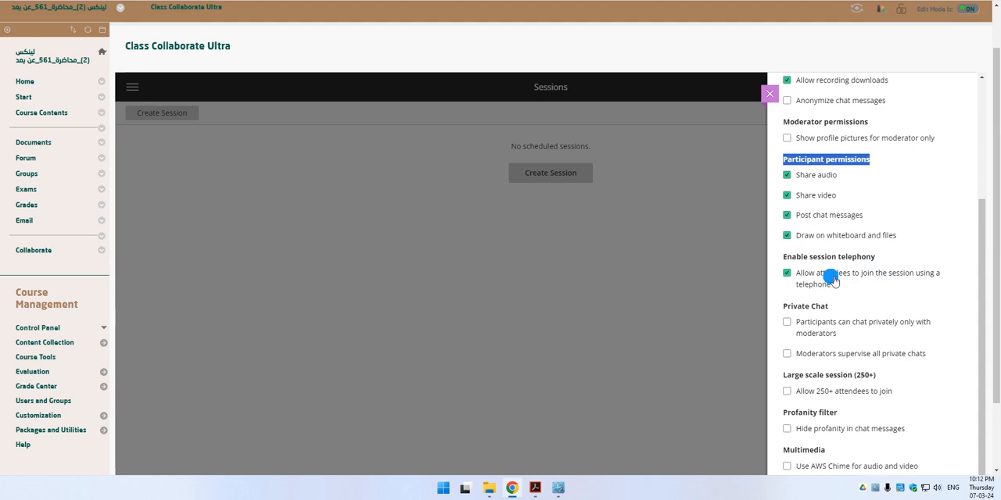
scroll("down", 3)
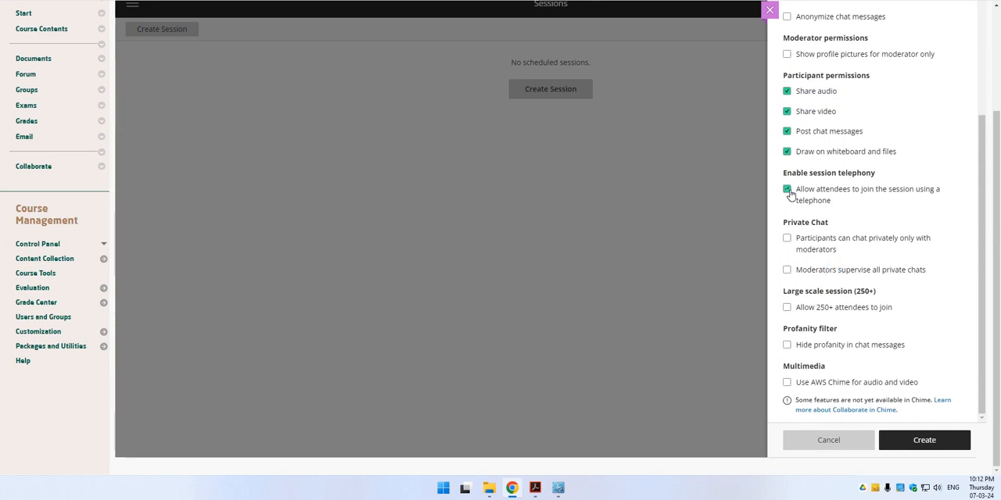
Keep telephone dial-in enabled and limit participants' private chat to moderators only.
left_click(788, 189)
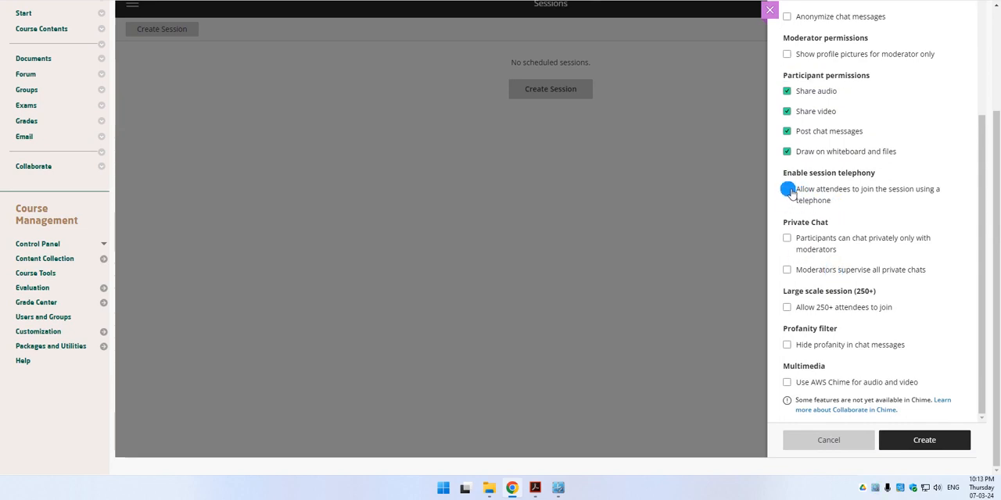
left_click(788, 189)
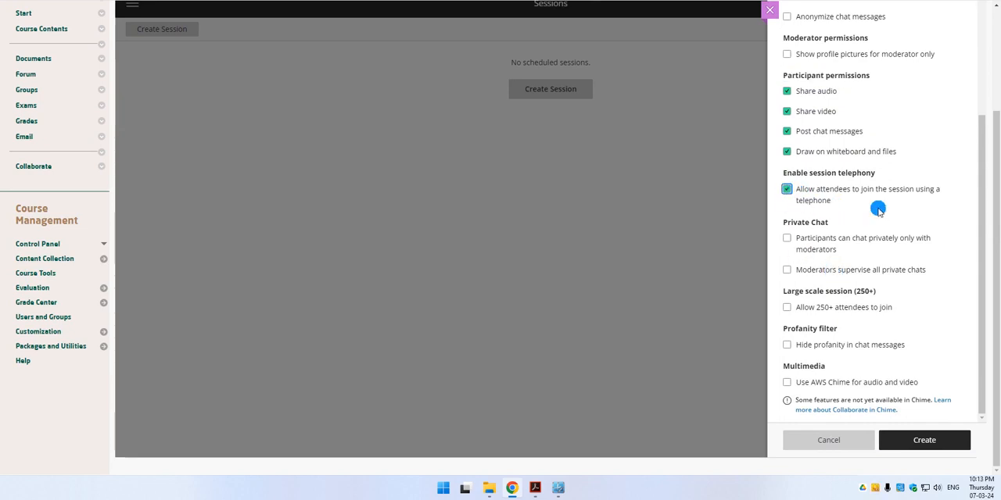
left_click(787, 238)
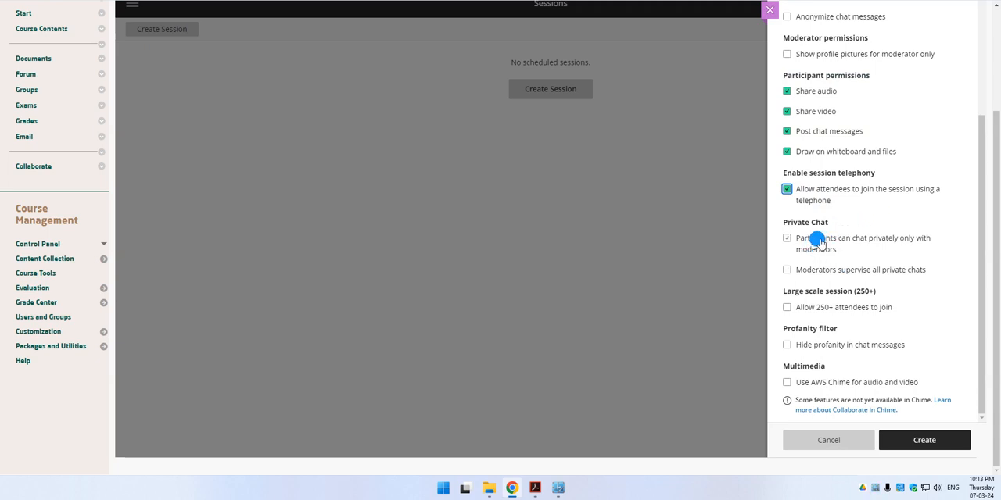
left_click(786, 238)
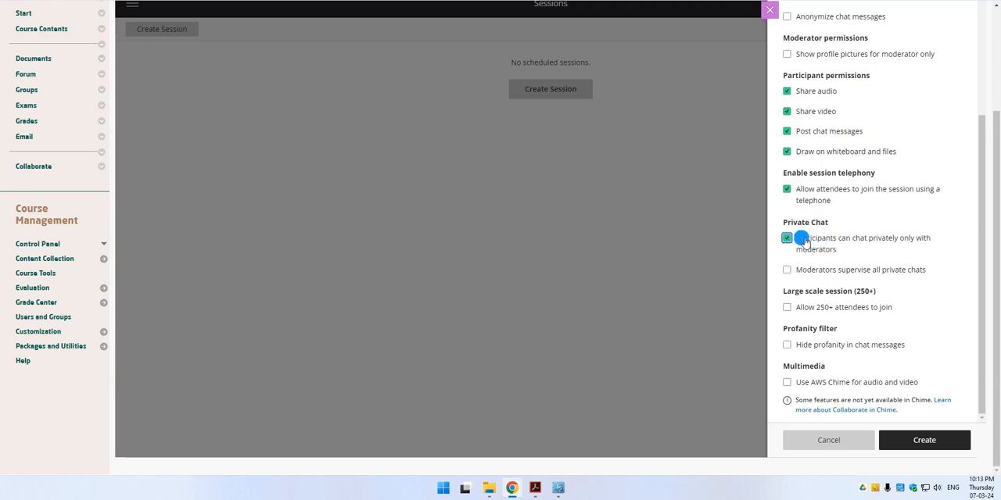
left_click(786, 238)
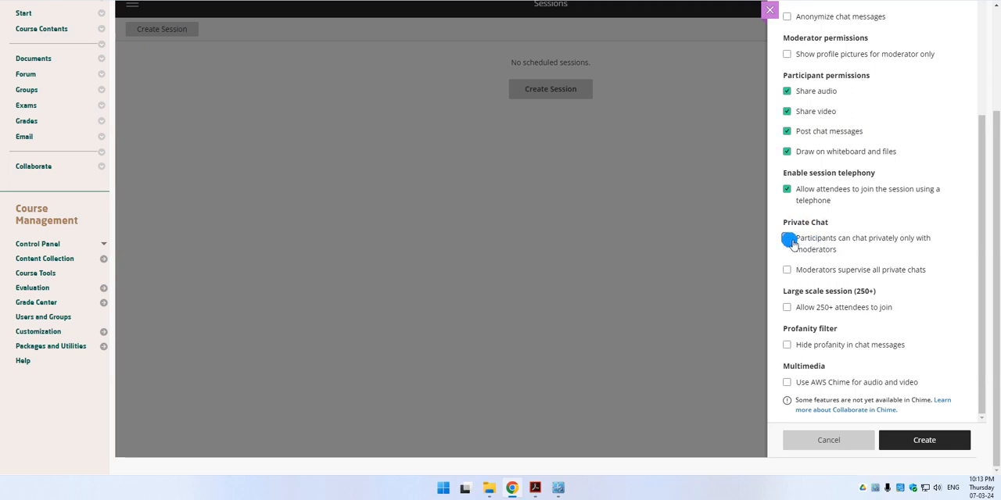
left_click(788, 237)
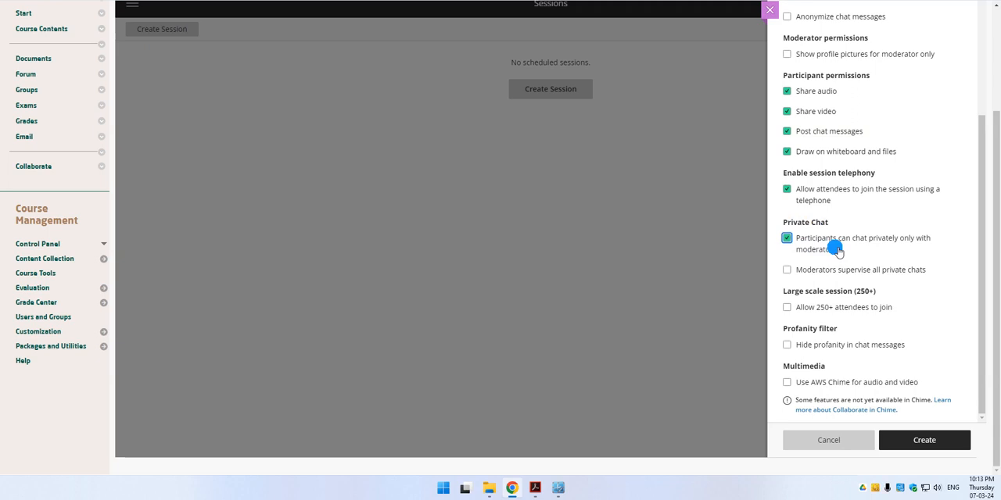
Enable moderator supervision of private chats, leaving AWS Chime and 250+ attendees off.
left_click(786, 269)
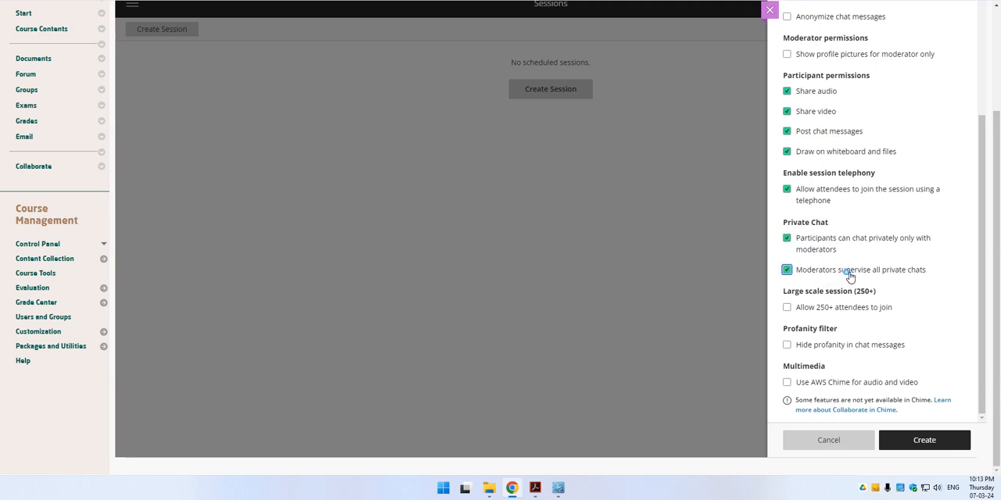
mouse_move(922, 275)
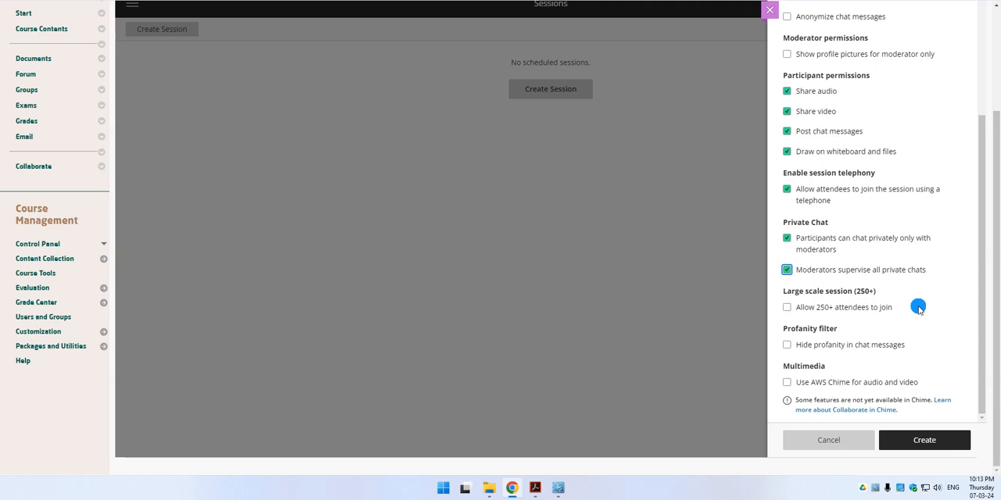
mouse_move(910, 323)
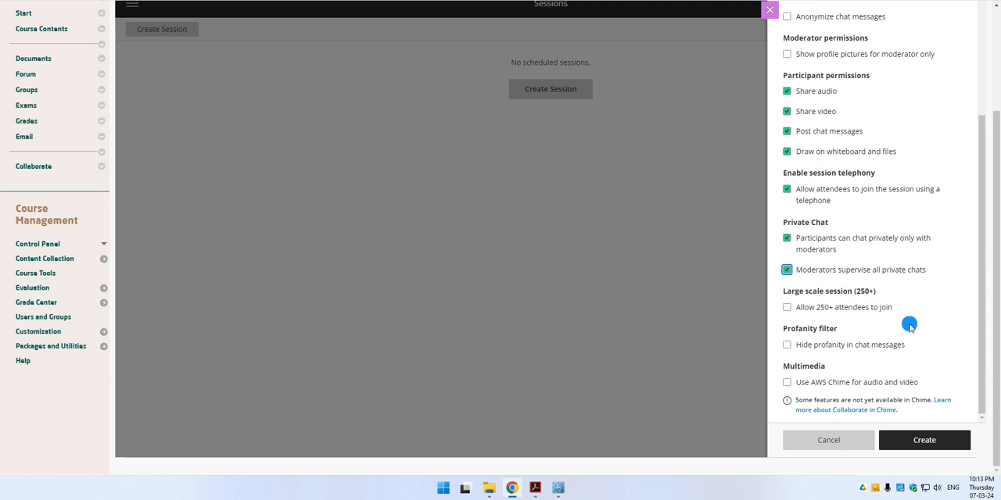
left_click(787, 344)
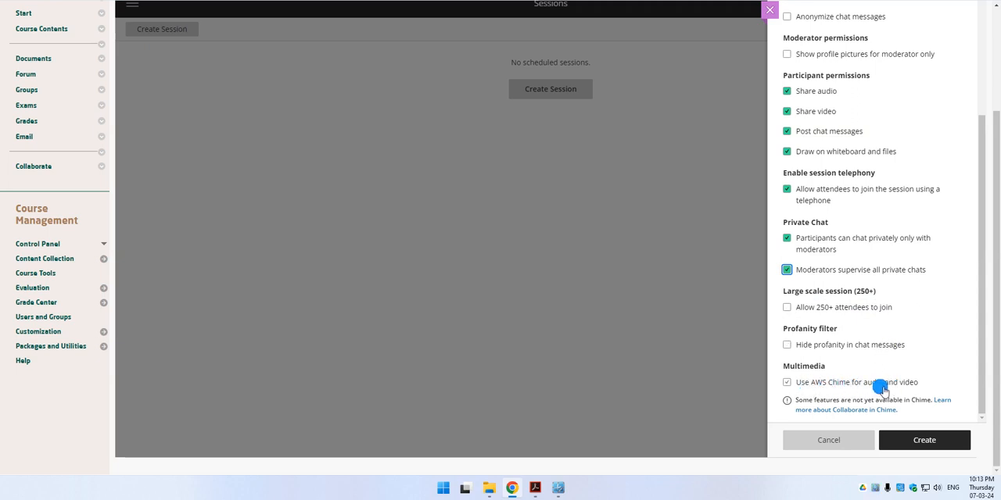
left_click(787, 382)
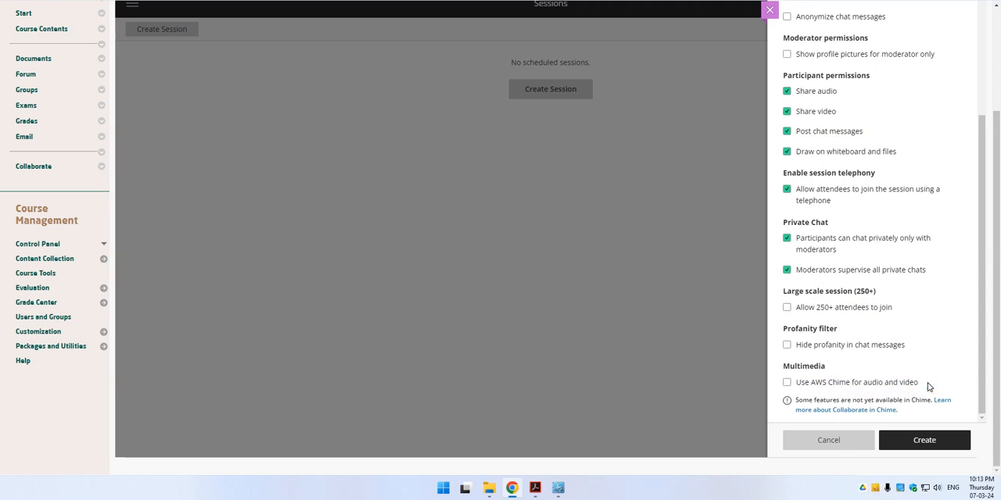
left_click(788, 382)
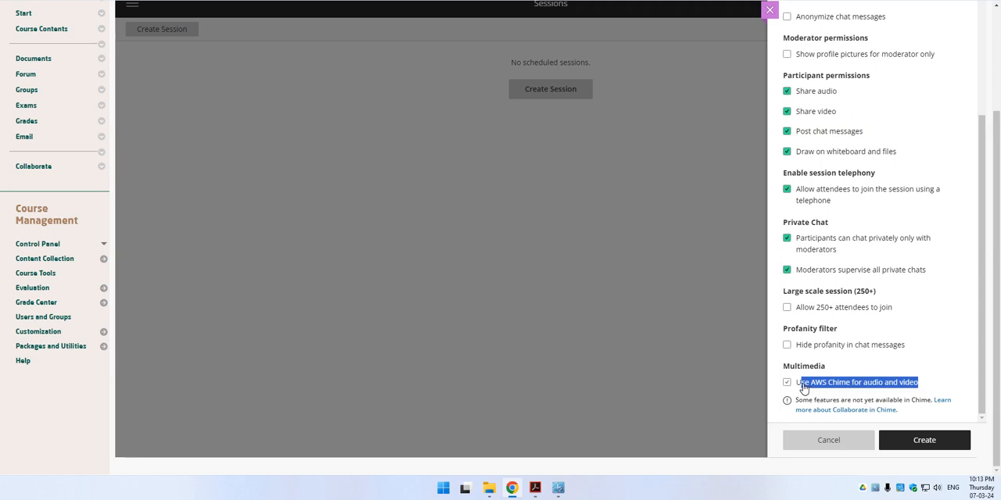
left_click(788, 382)
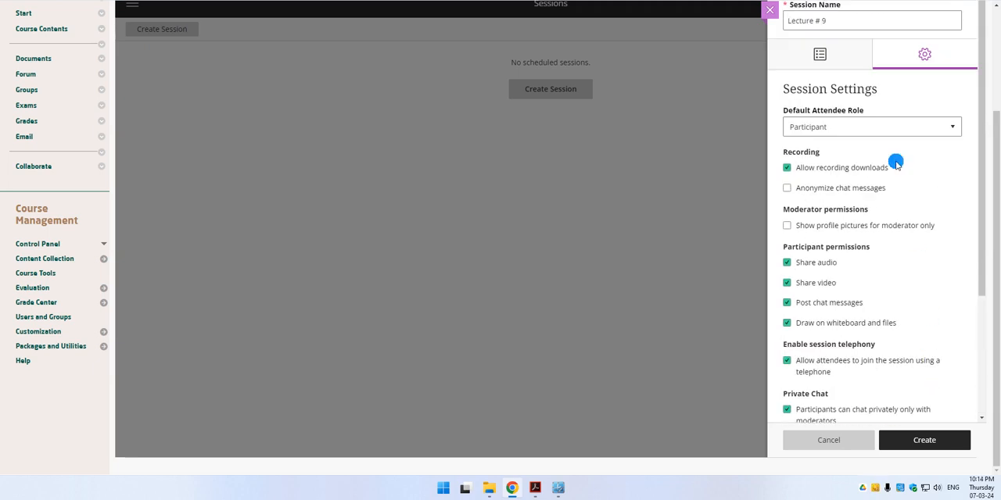
mouse_move(820, 53)
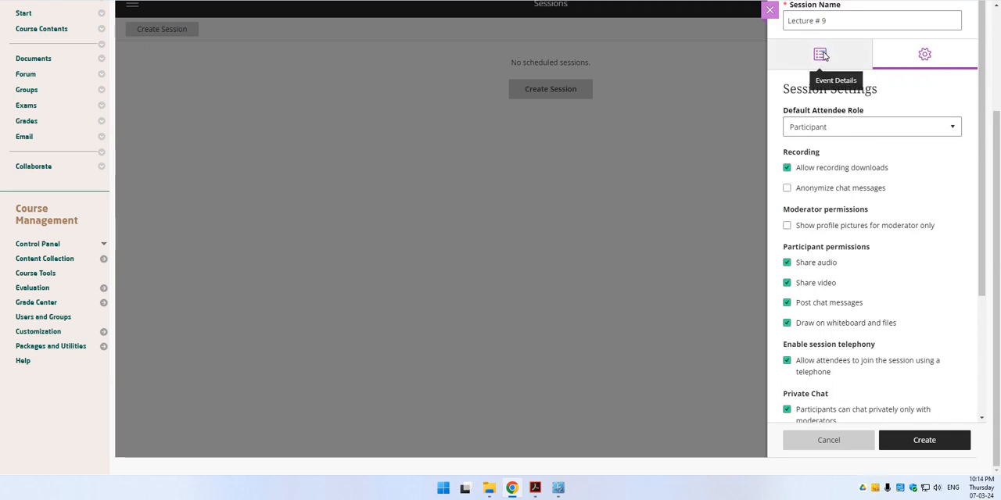
In Event Details, set the start to March 13 at 7:00 PM.
left_click(821, 53)
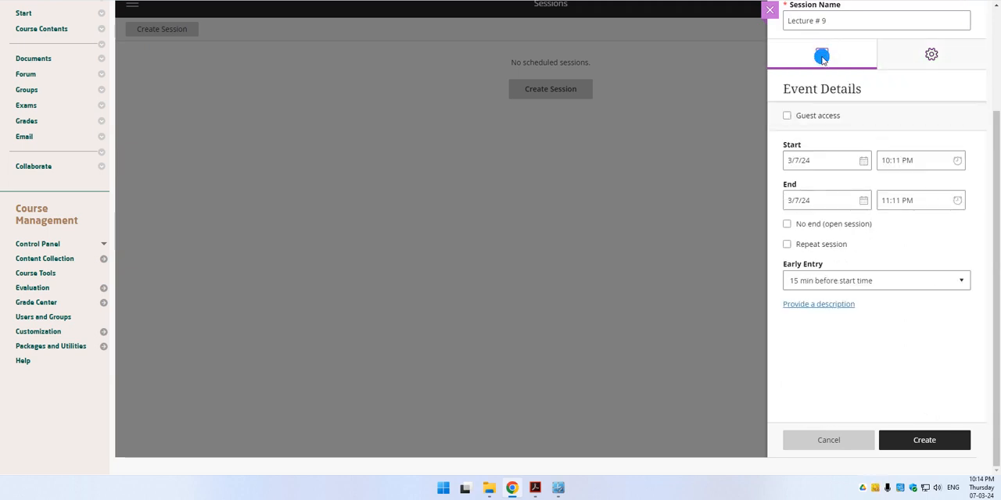
left_click(786, 115)
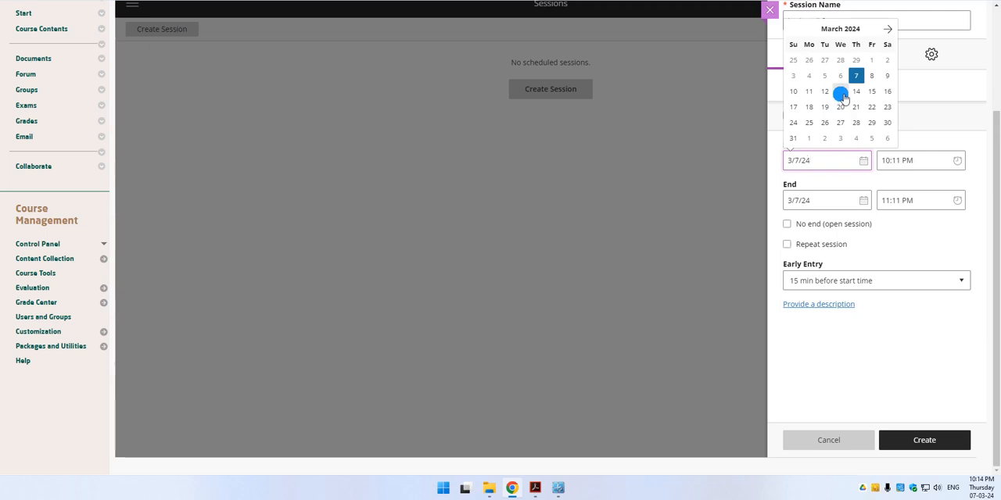
left_click(840, 91)
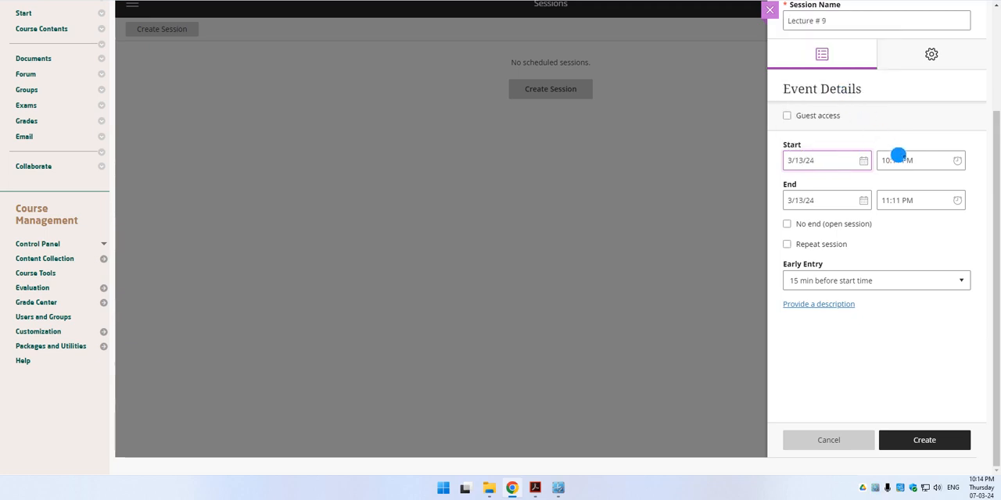
left_click(907, 160)
type("7:00")
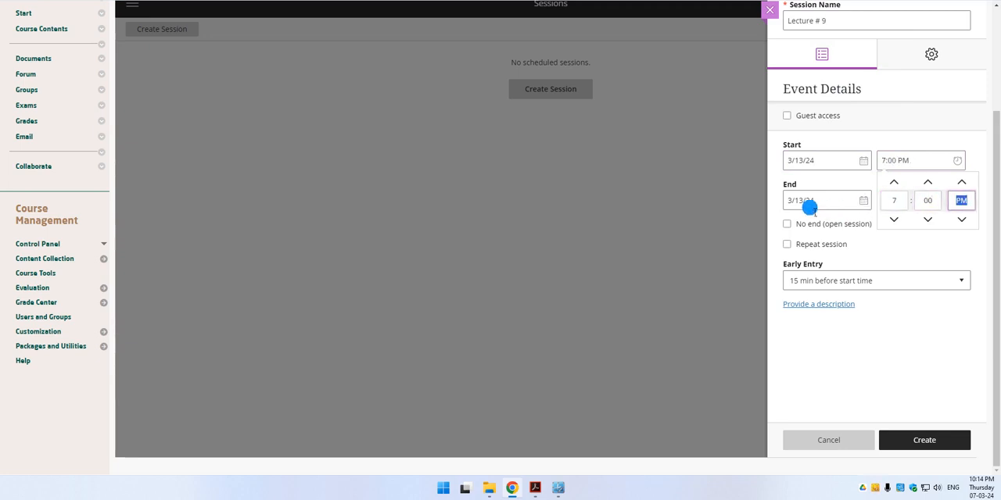
Set the end to March 13 at 10:00 PM.
left_click(821, 200)
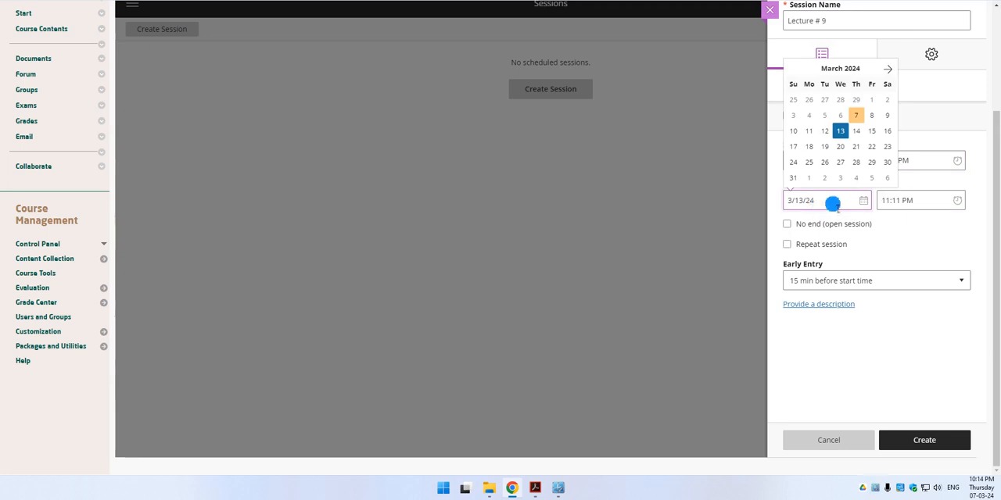
left_click(840, 131)
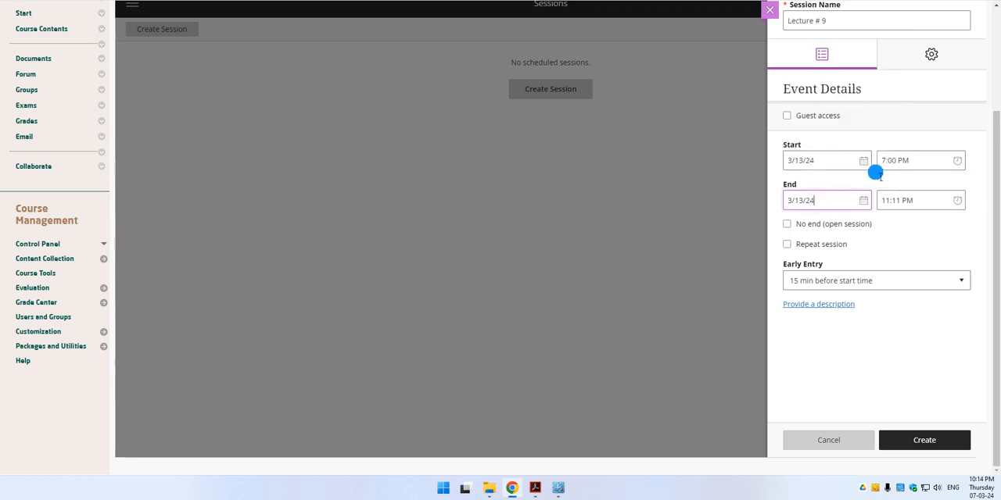
left_click(921, 200)
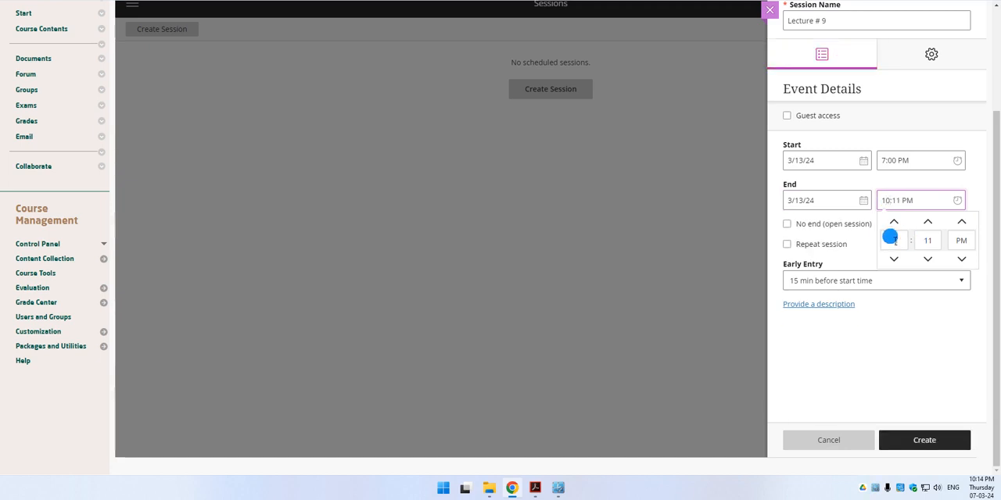
left_click(893, 222)
type("00")
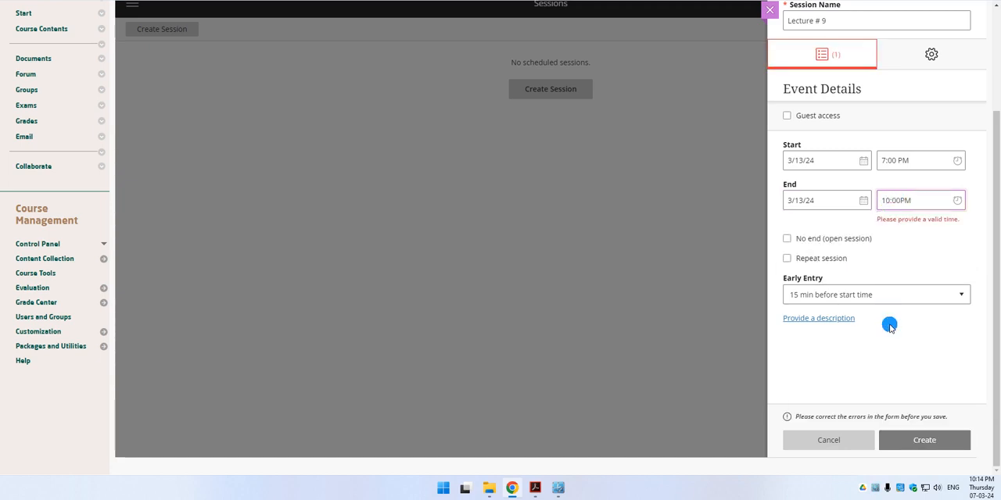
left_click(920, 200)
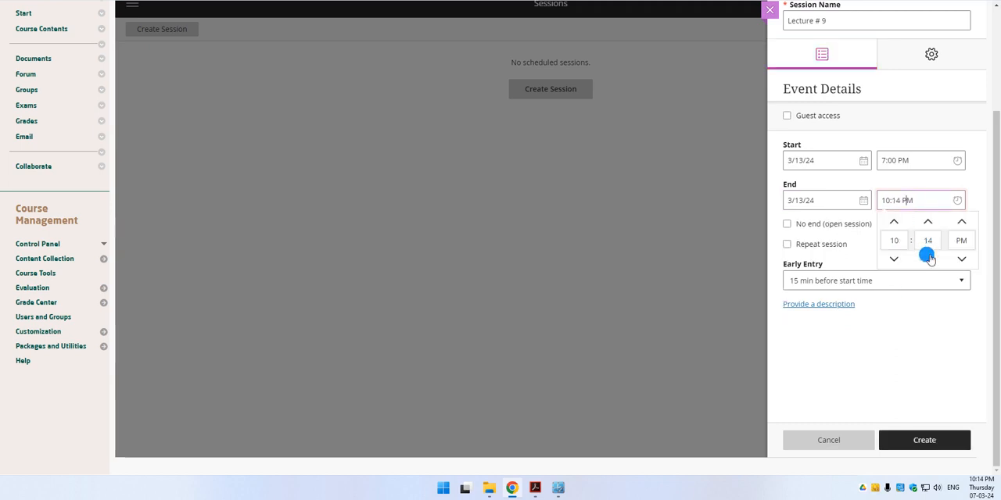
left_click(928, 259)
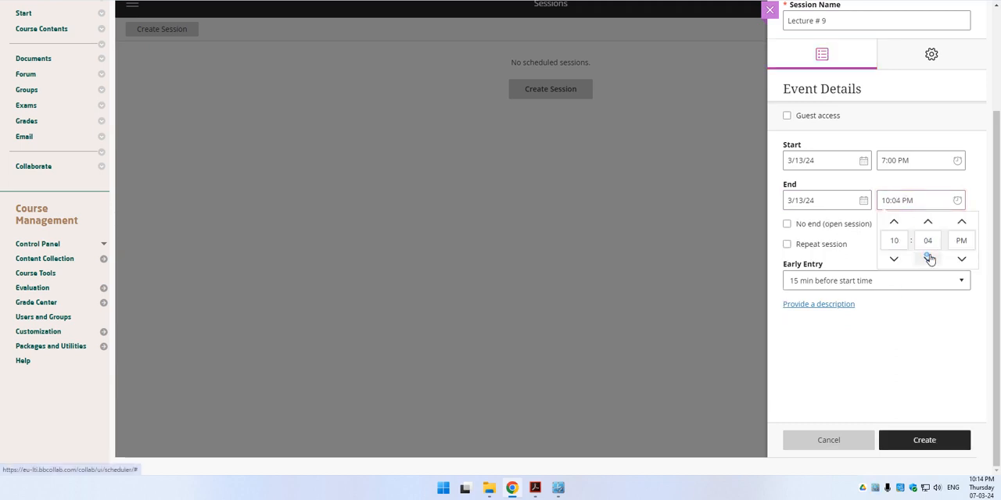
left_click(927, 259)
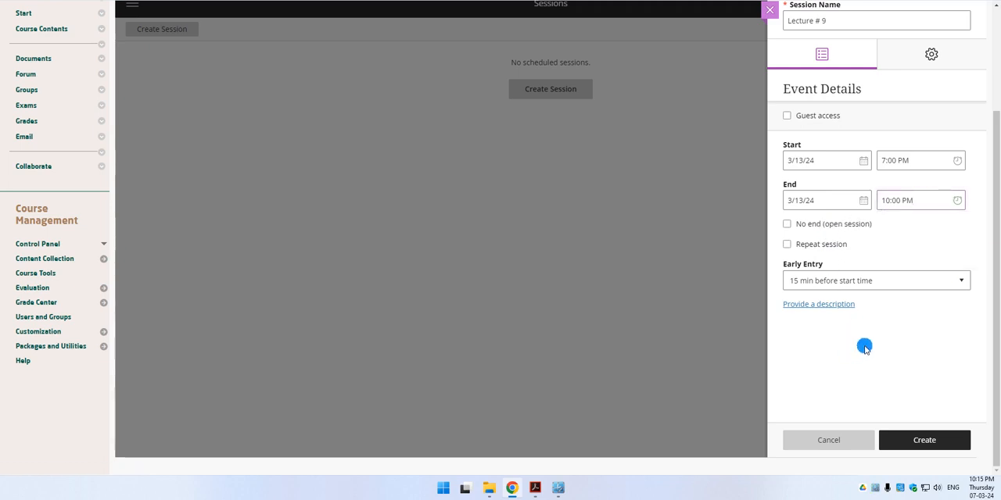
Leave the session non-repeating with early entry 15 minutes before start.
left_click(788, 224)
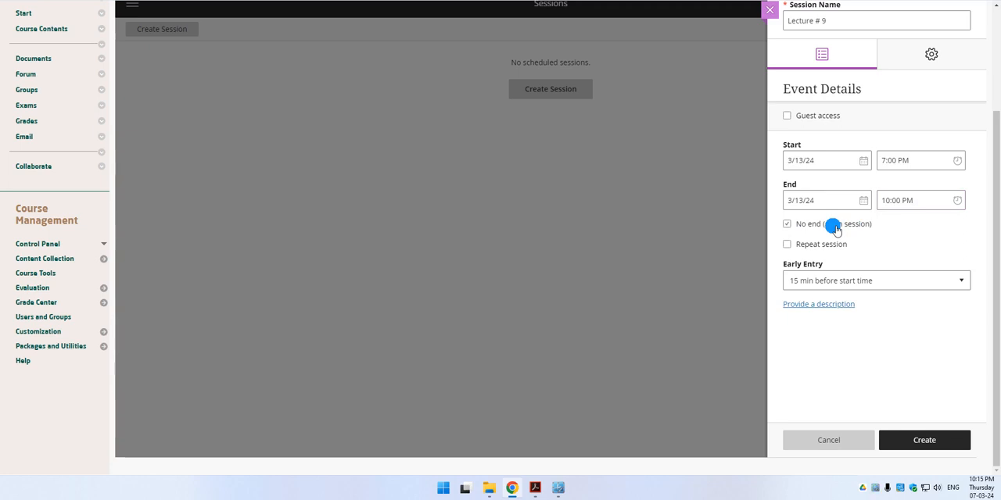
left_click(788, 224)
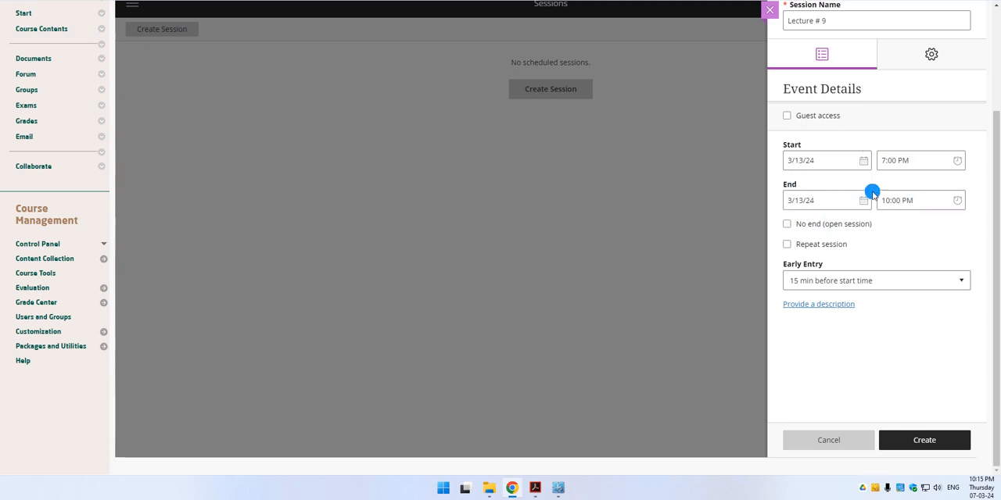
left_click(789, 244)
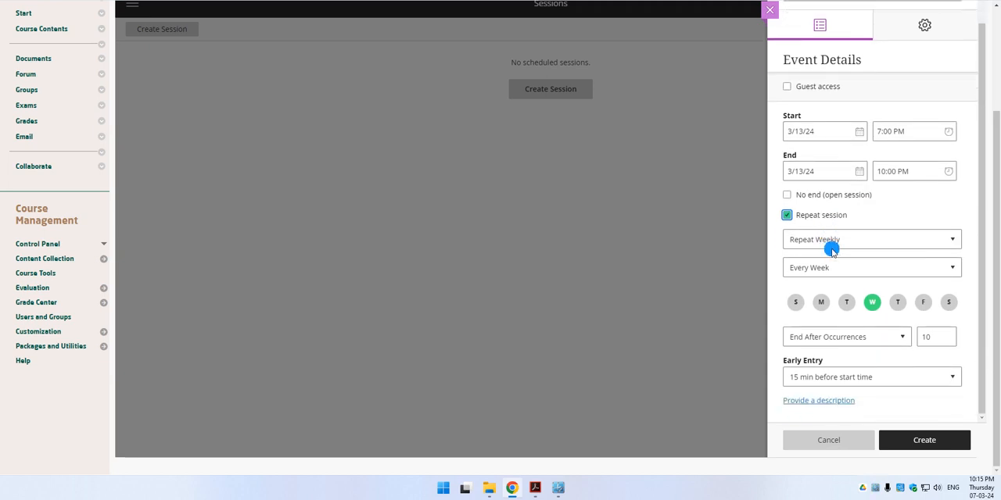
mouse_move(841, 206)
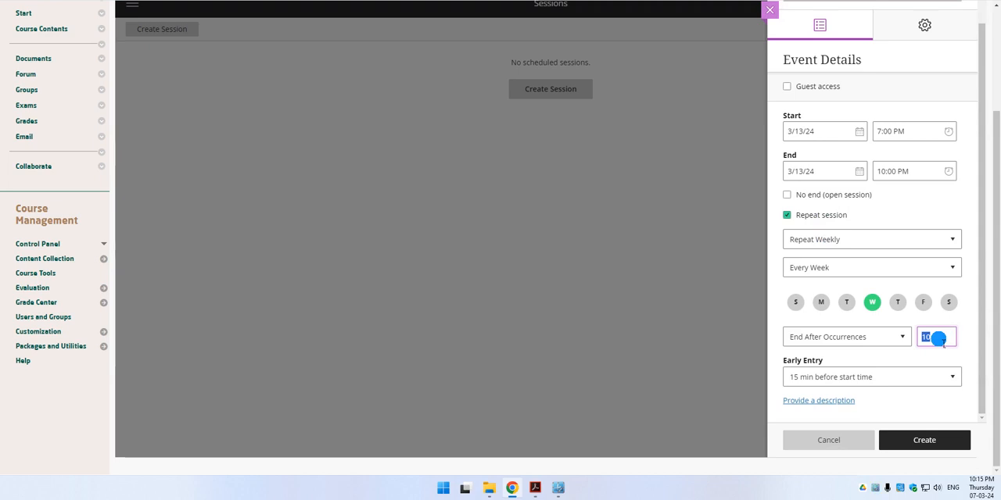
left_click(871, 377)
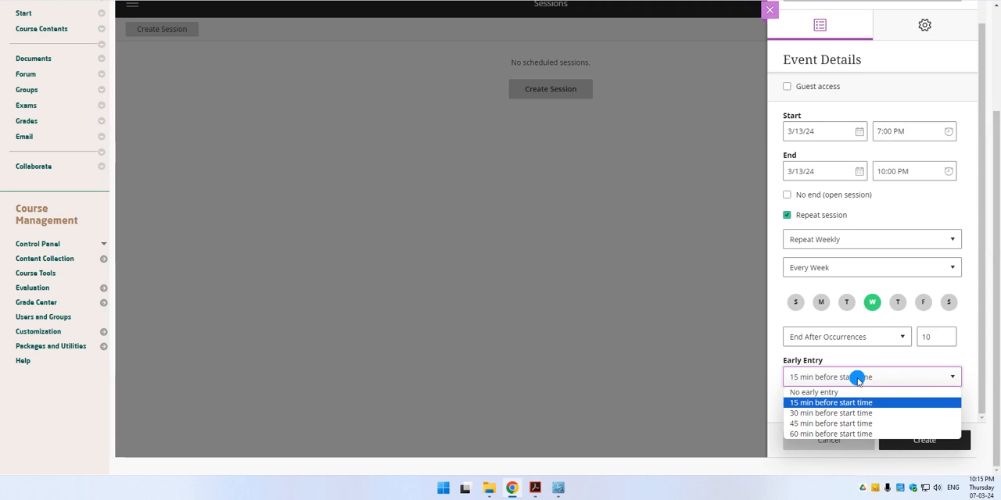
mouse_move(856, 391)
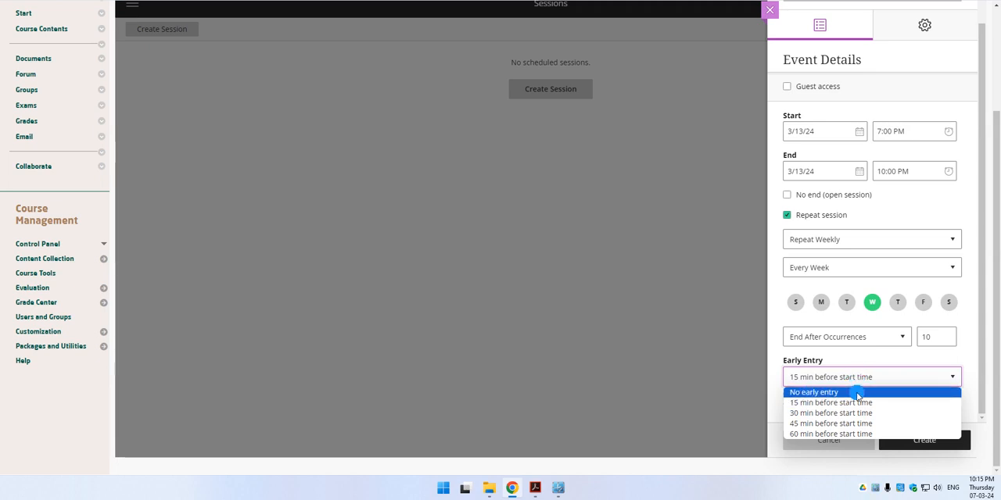
left_click(831, 403)
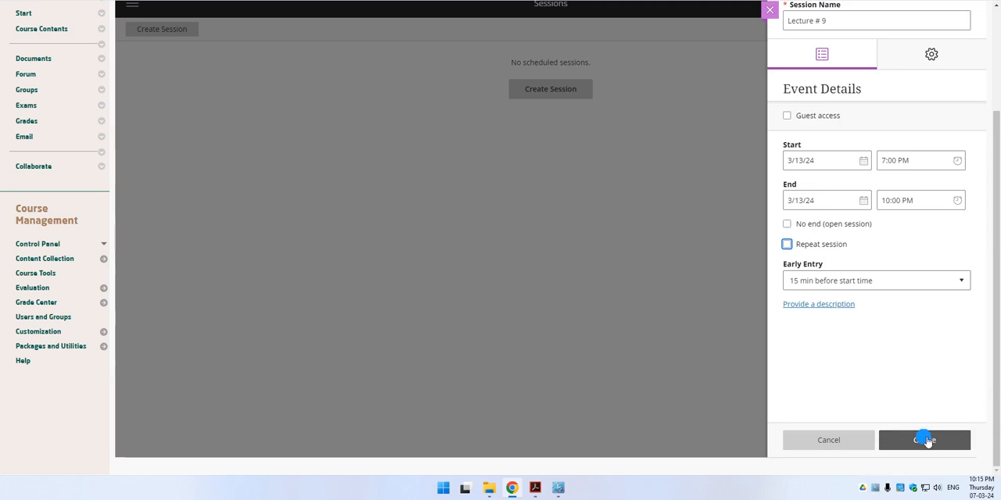
Create and save Lecture # 9 so it appears on the Sessions page for 3/13/24, 7:00–10:00 PM.
left_click(924, 439)
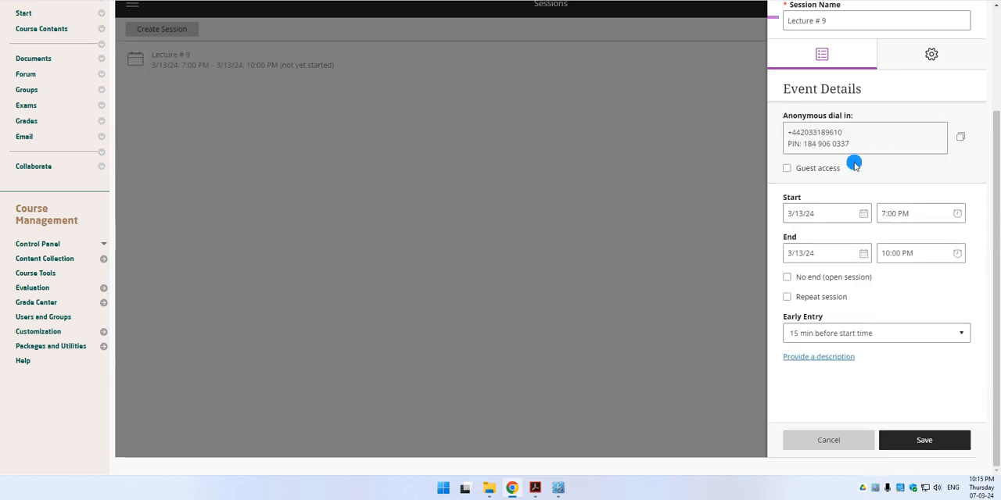
mouse_move(872, 176)
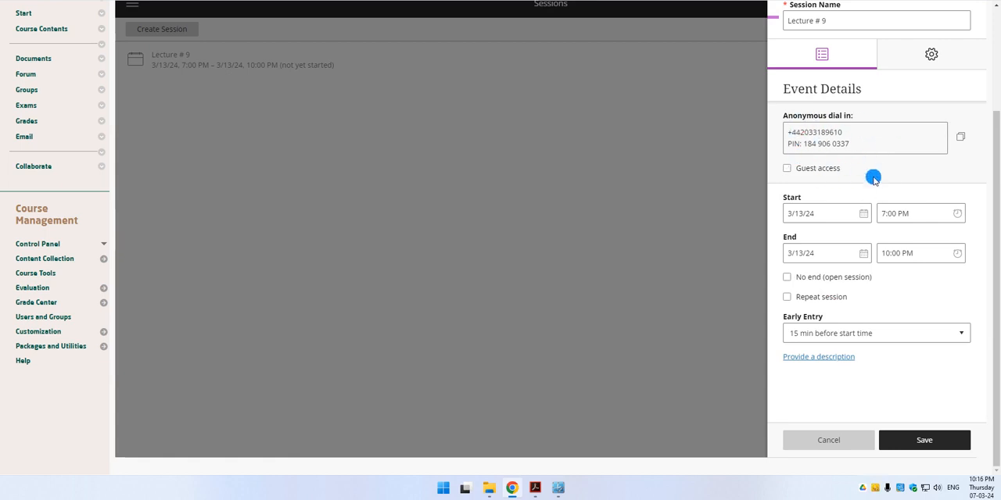
mouse_move(891, 238)
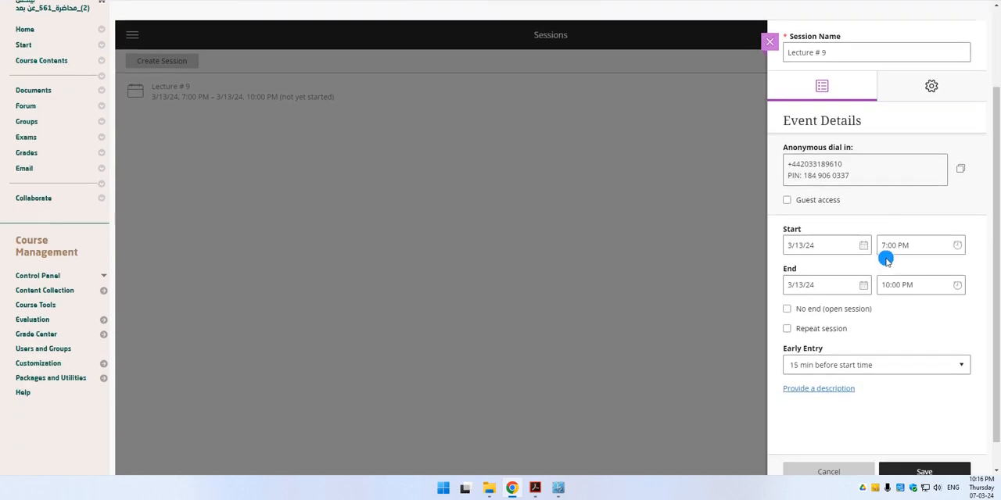
scroll("down", 3)
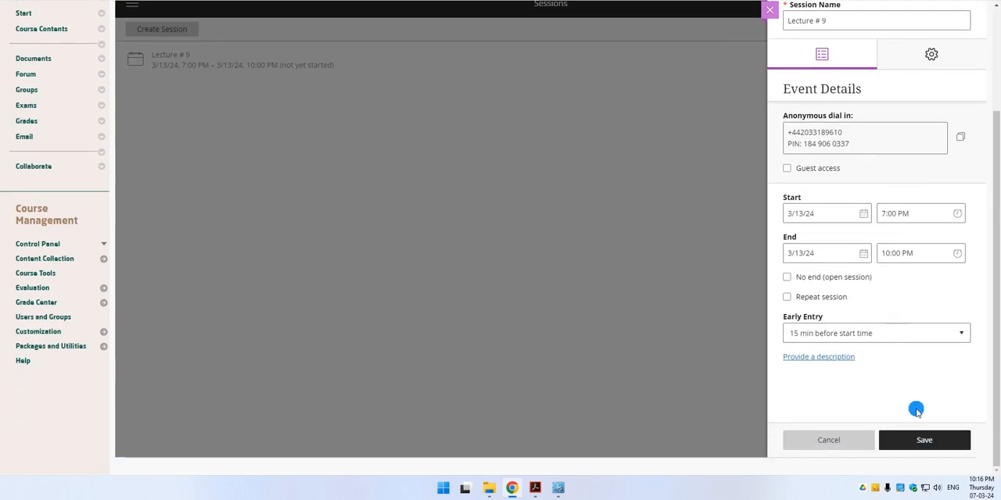
left_click(924, 440)
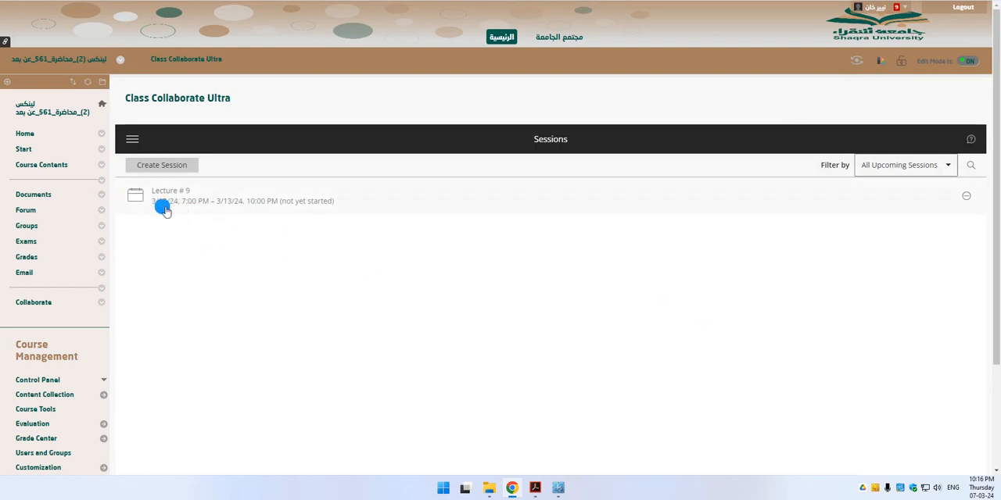
mouse_move(227, 206)
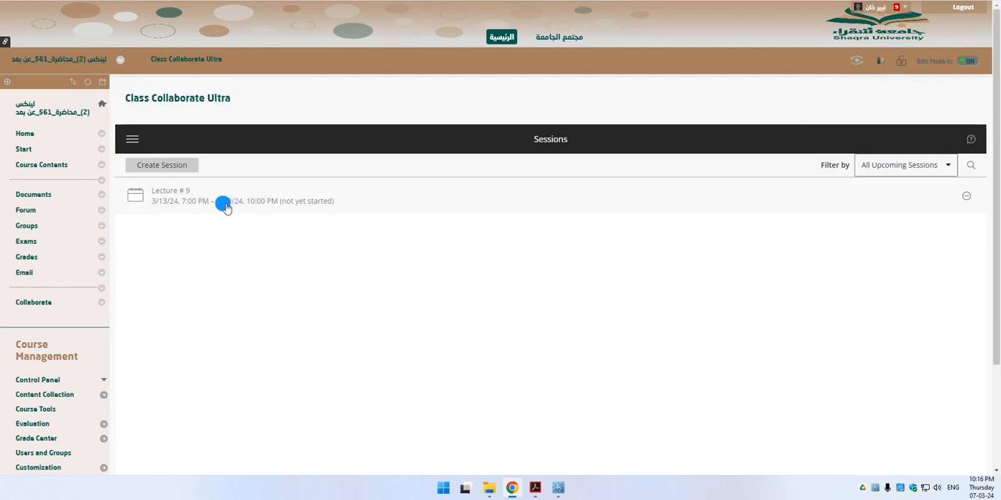
mouse_move(197, 209)
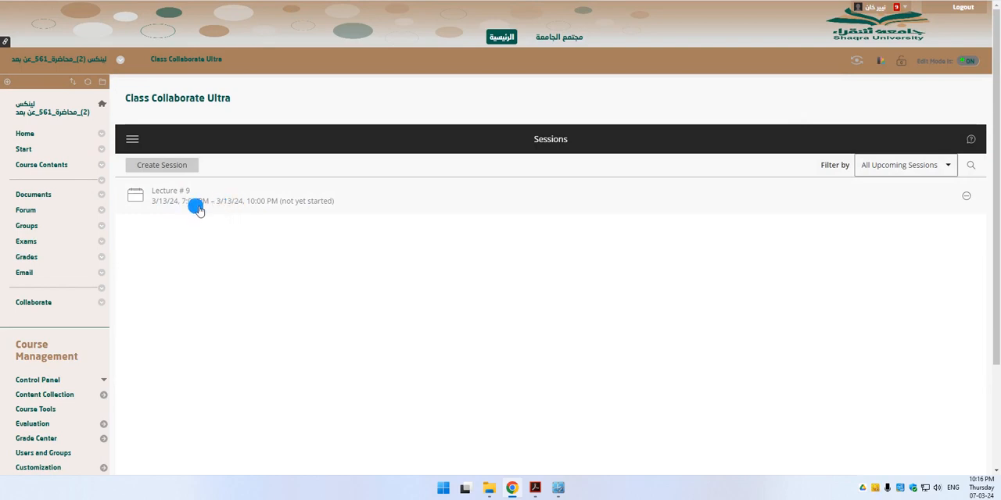
mouse_move(283, 207)
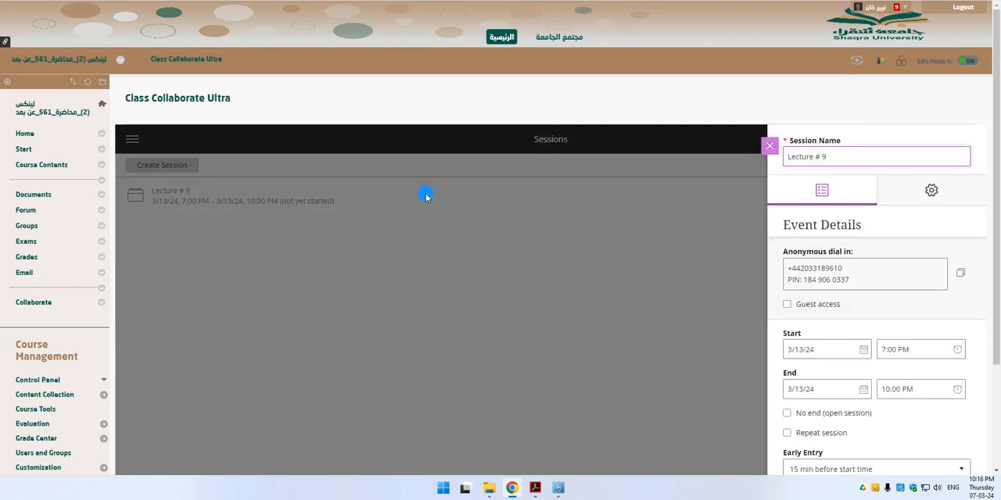
scroll("down", 3)
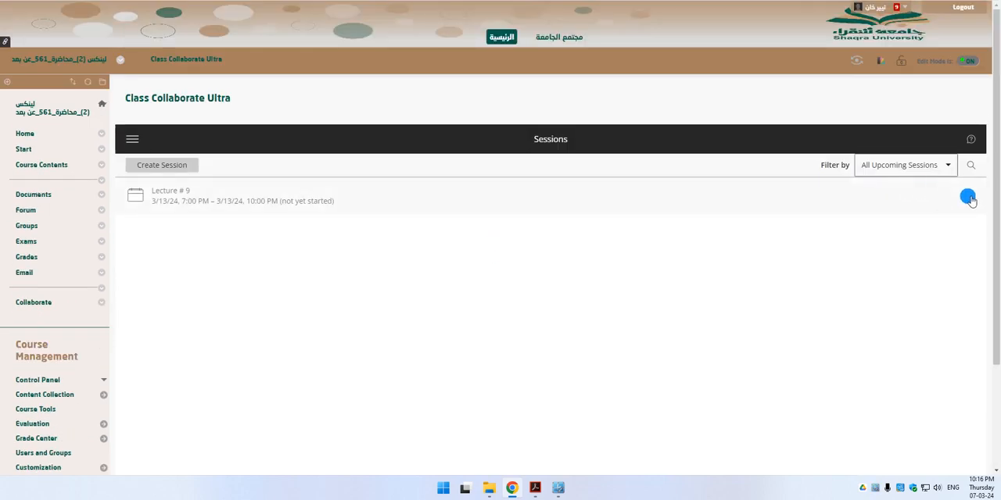
left_click(968, 195)
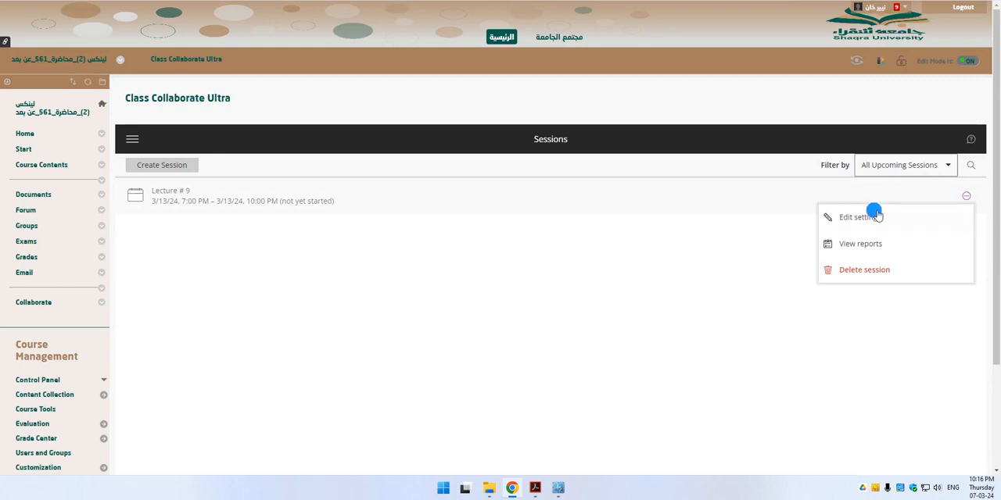
mouse_move(875, 218)
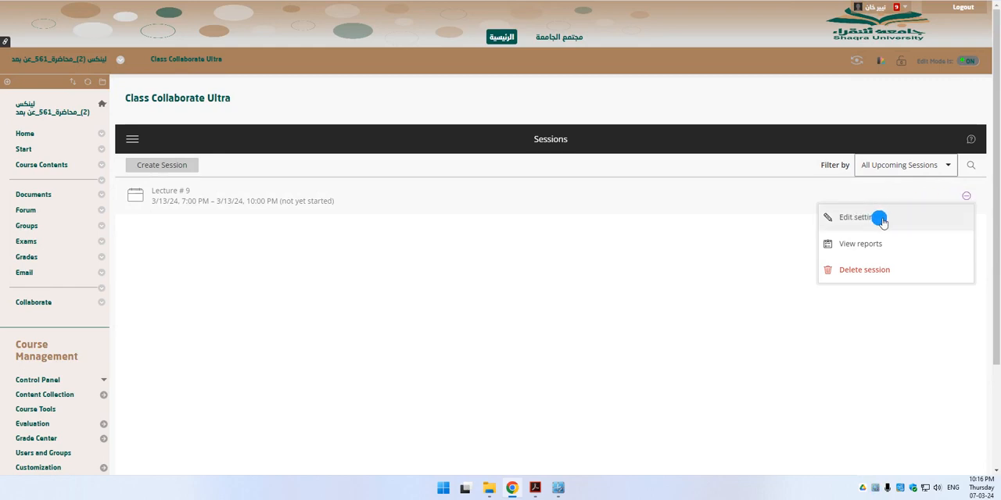
left_click(860, 244)
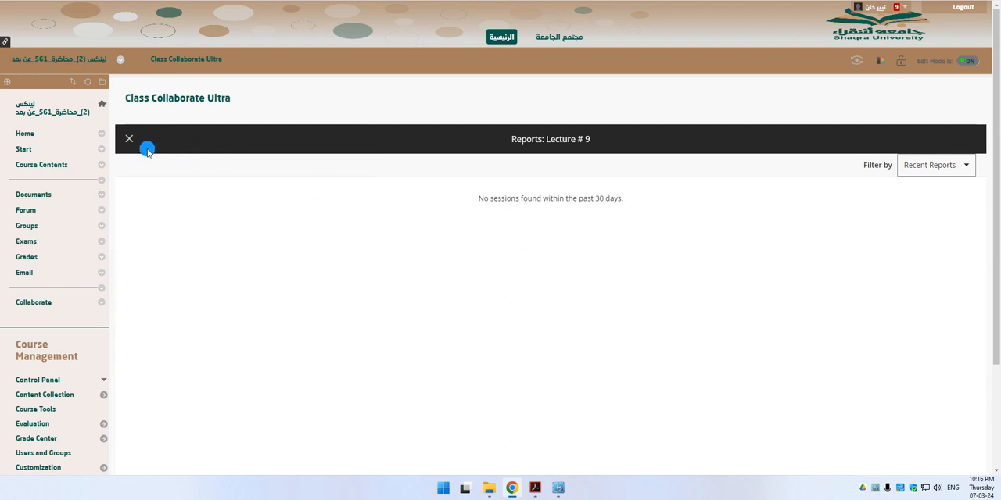
left_click(128, 138)
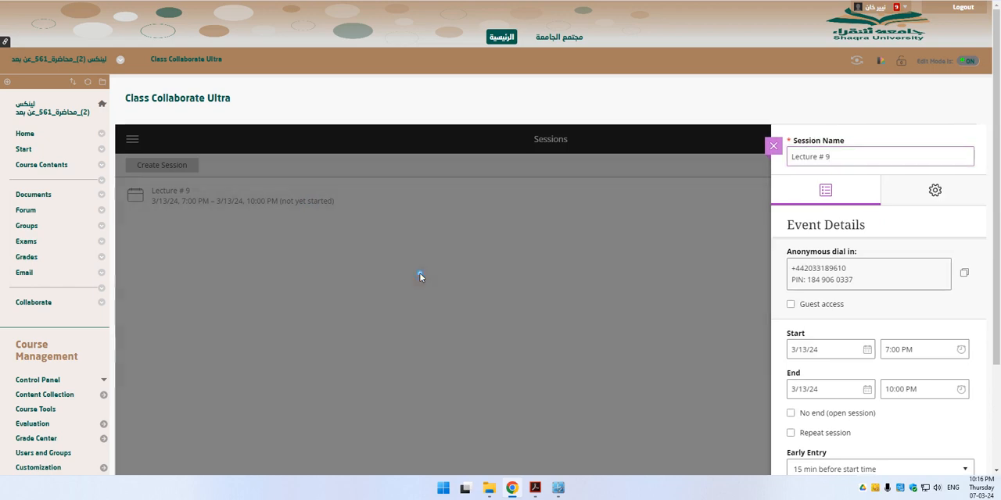
left_click(772, 145)
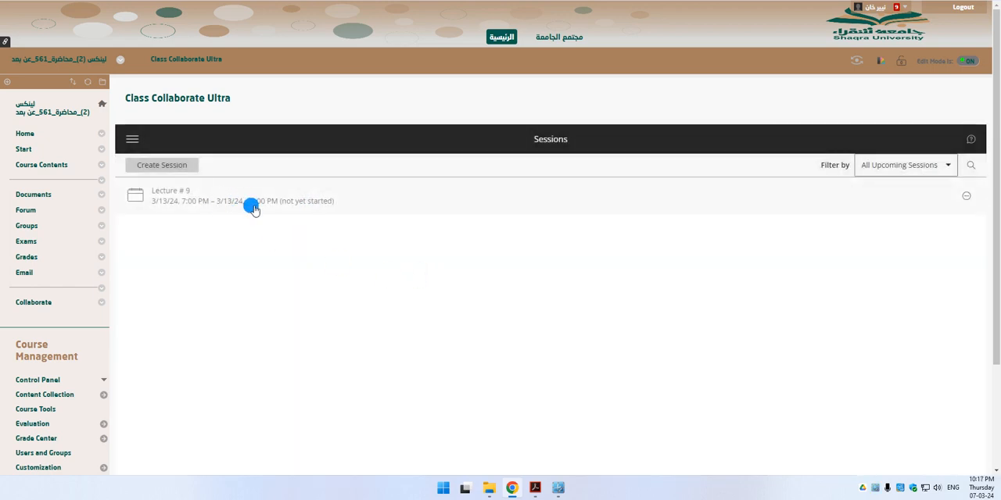
mouse_move(514, 266)
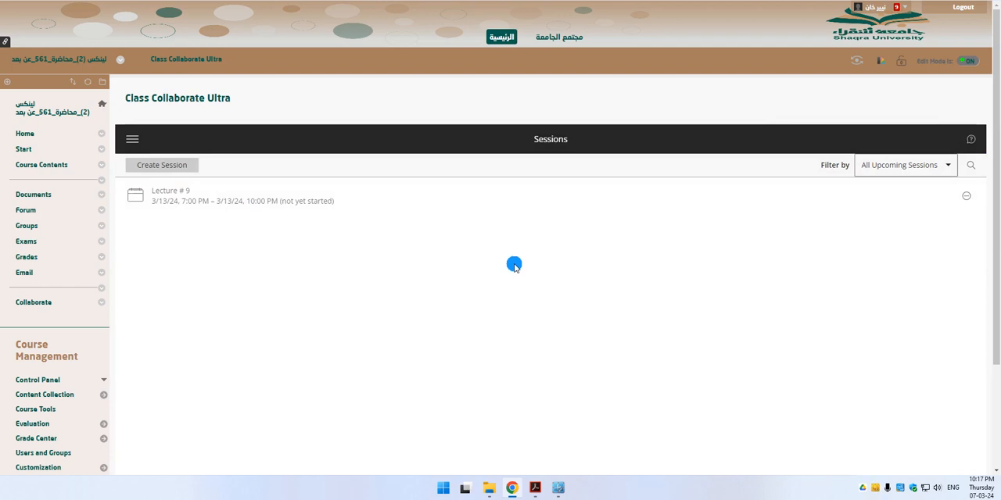
mouse_move(385, 263)
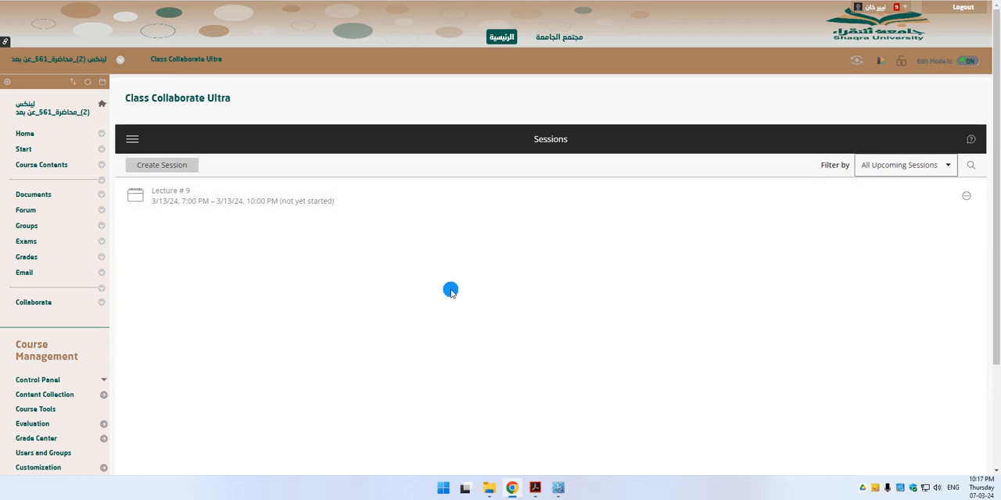
mouse_move(447, 285)
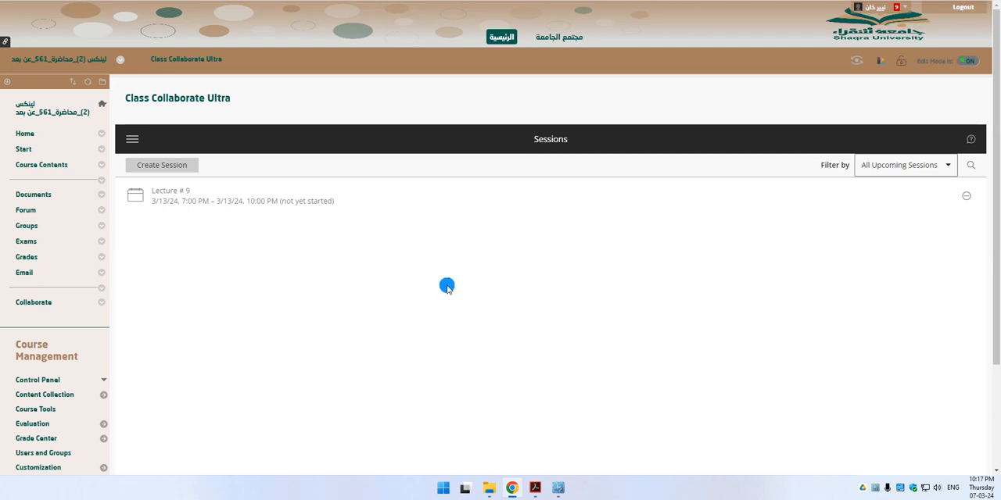
mouse_move(432, 40)
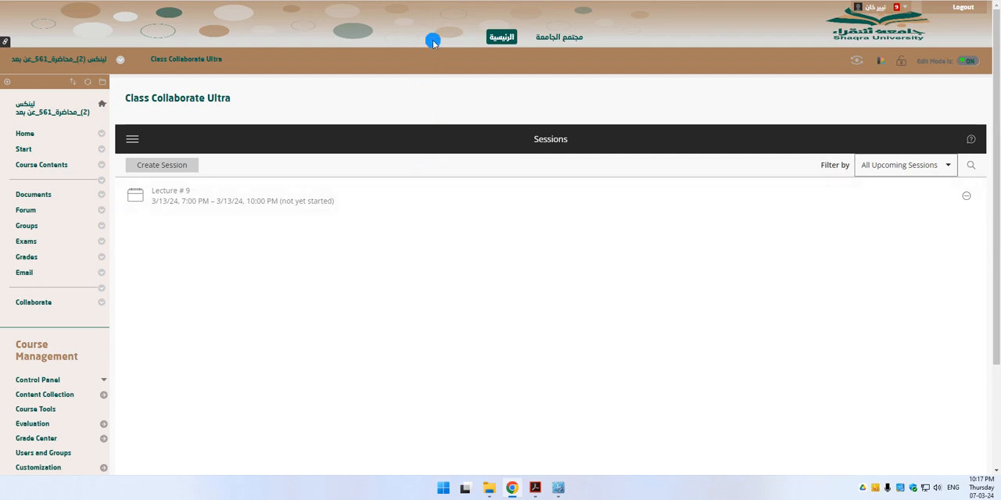